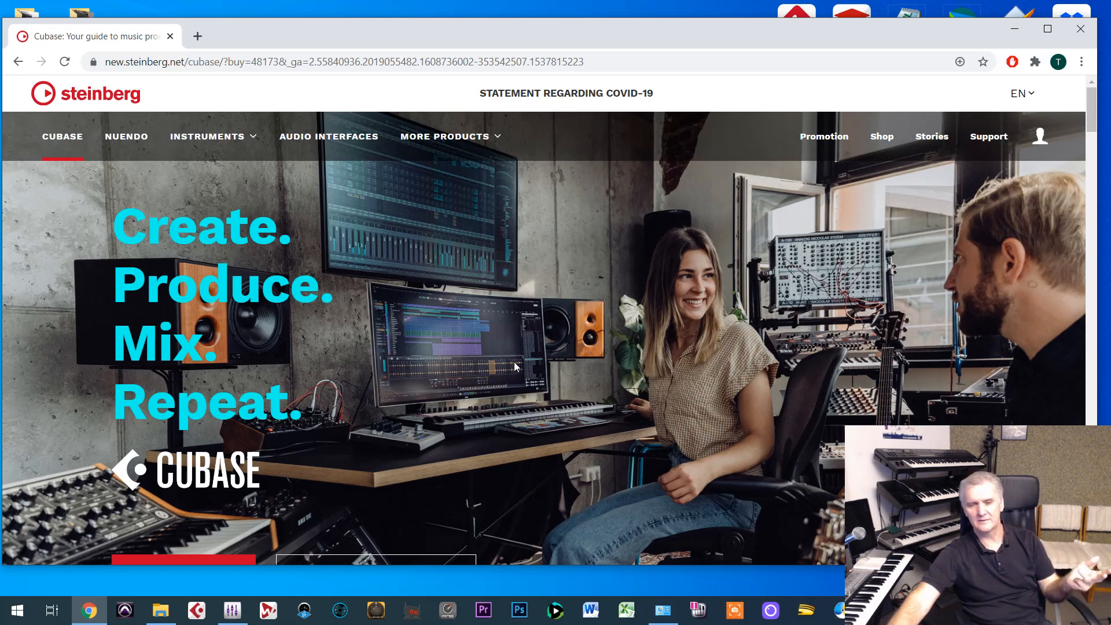
pyautogui.moveTo(444, 136)
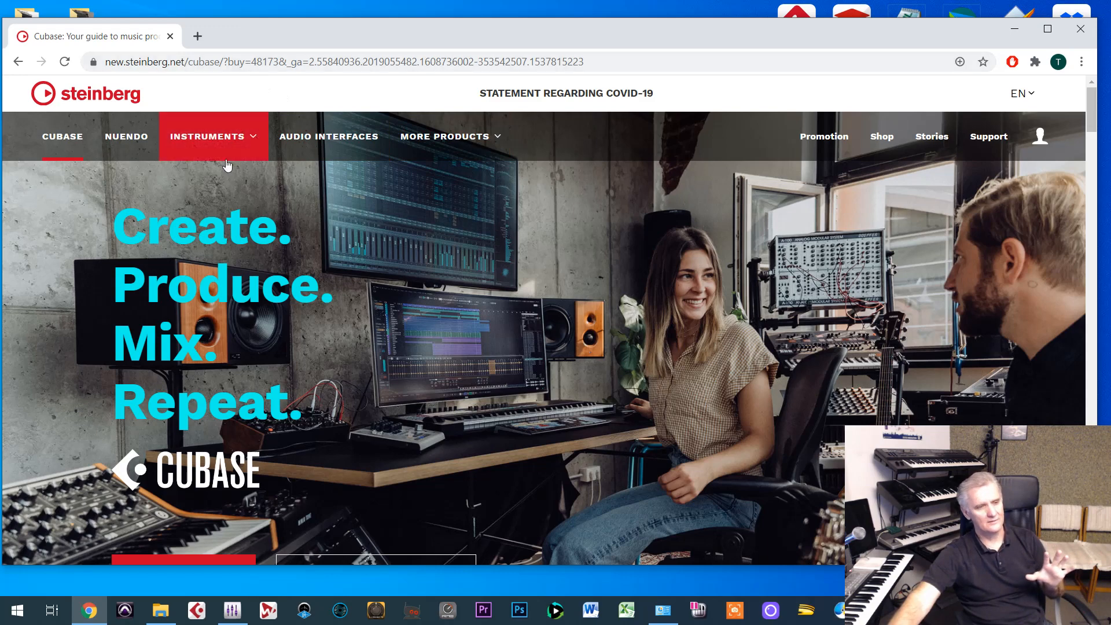
pyautogui.moveTo(354, 311)
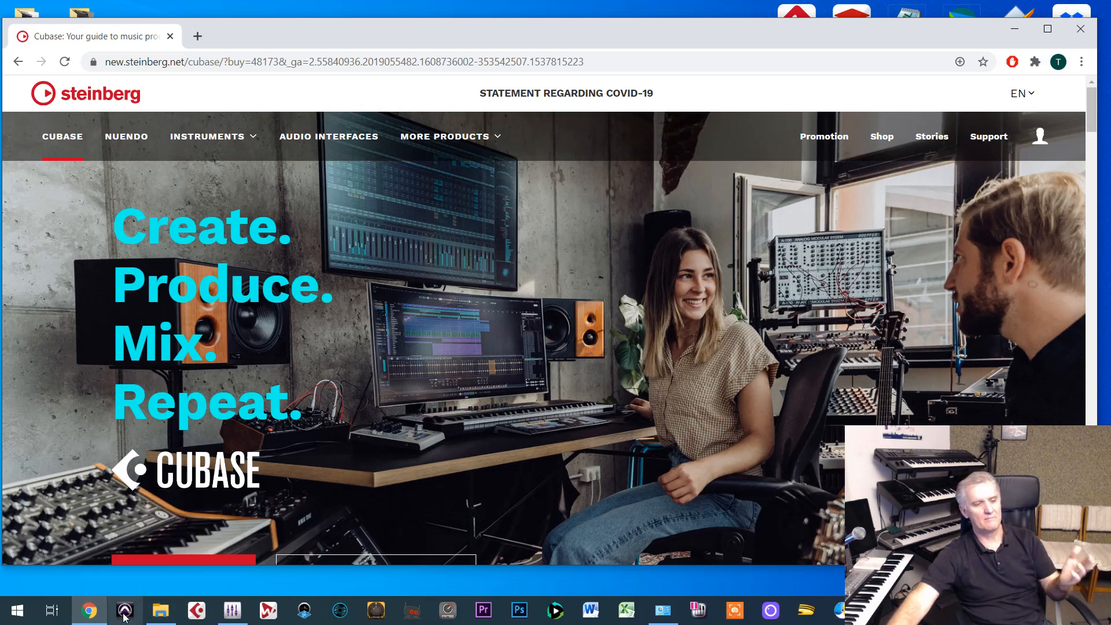
pyautogui.moveTo(124, 610)
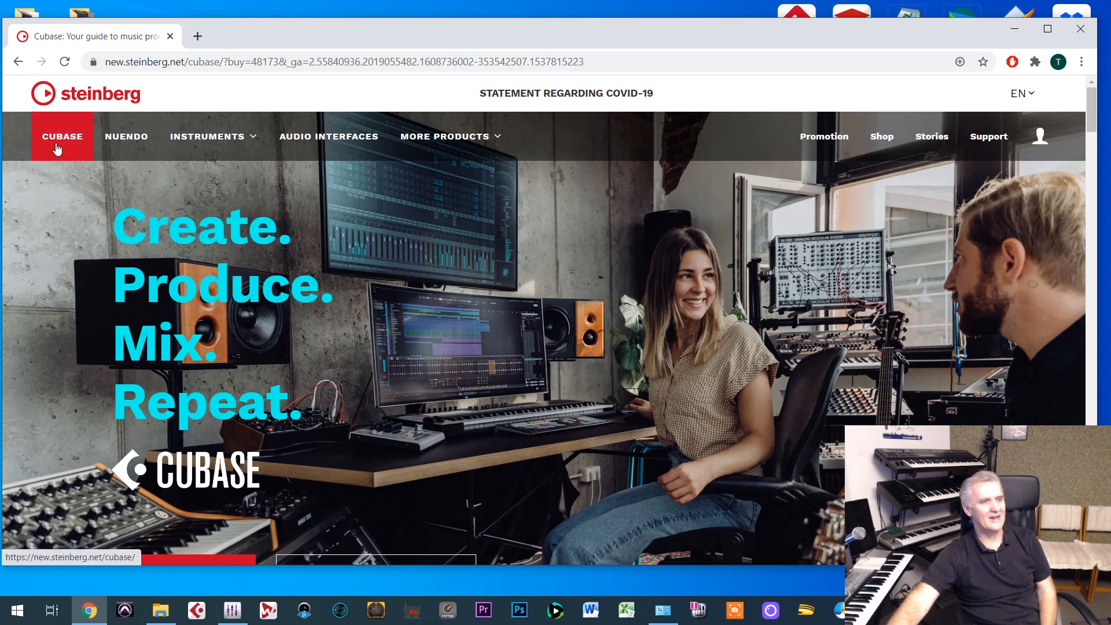
pyautogui.moveTo(328, 136)
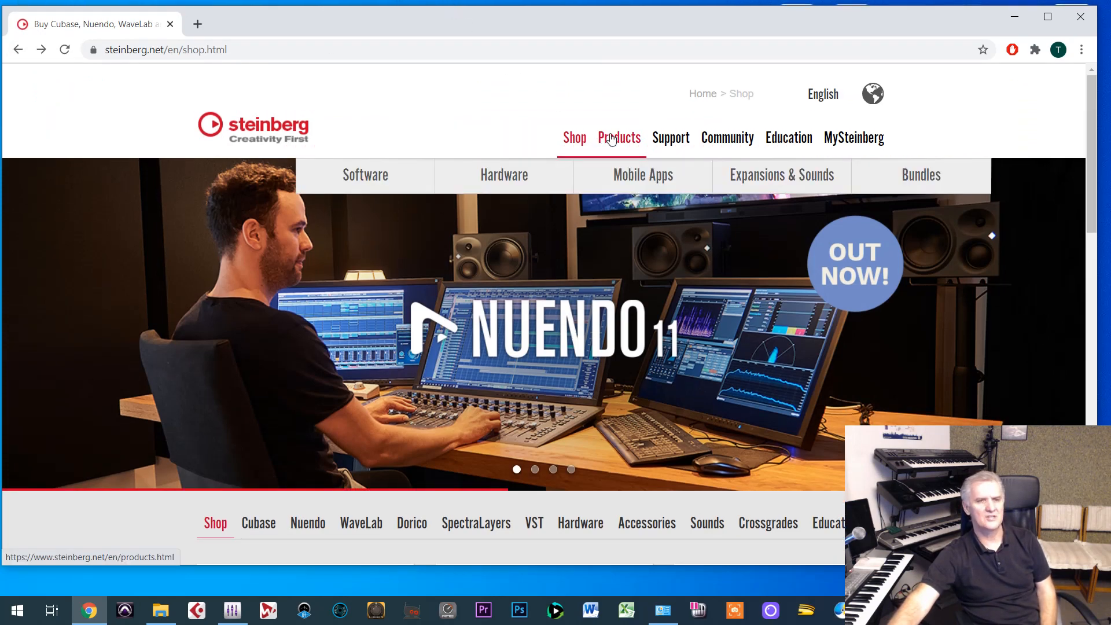
# Navigate from the Hardware product menu to the UR Series audio interfaces page.
pyautogui.click(504, 175)
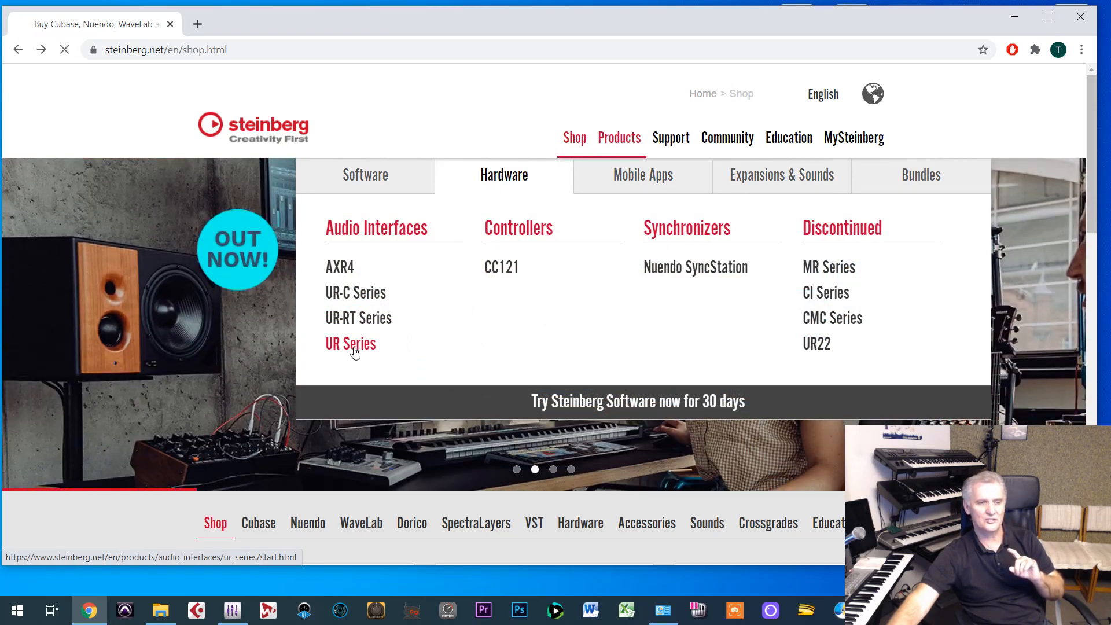
pyautogui.click(350, 343)
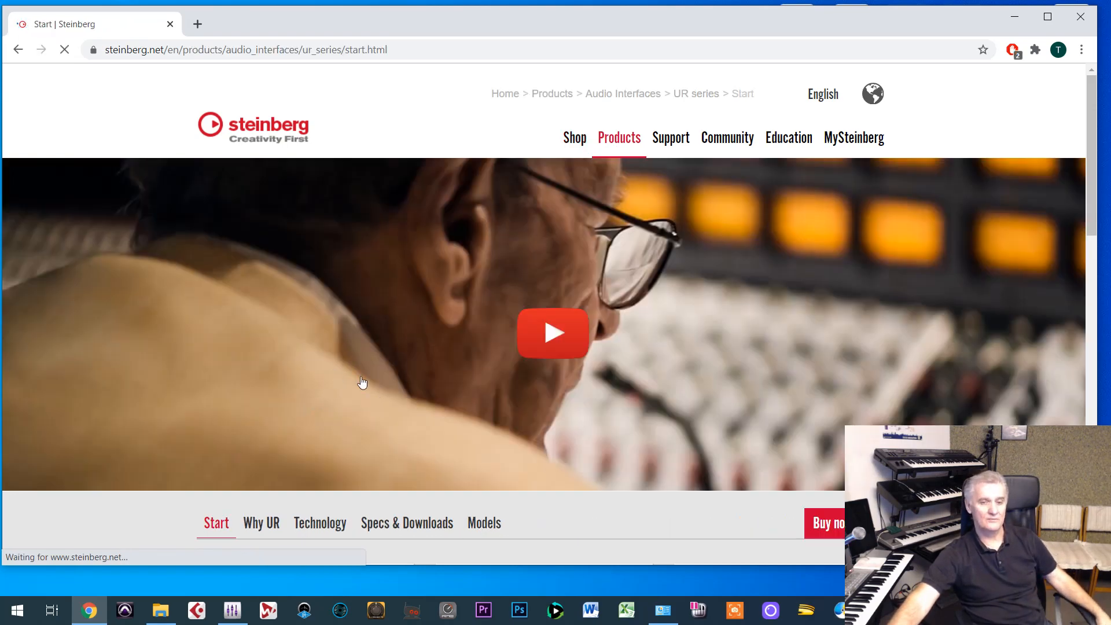
pyautogui.scroll(-3)
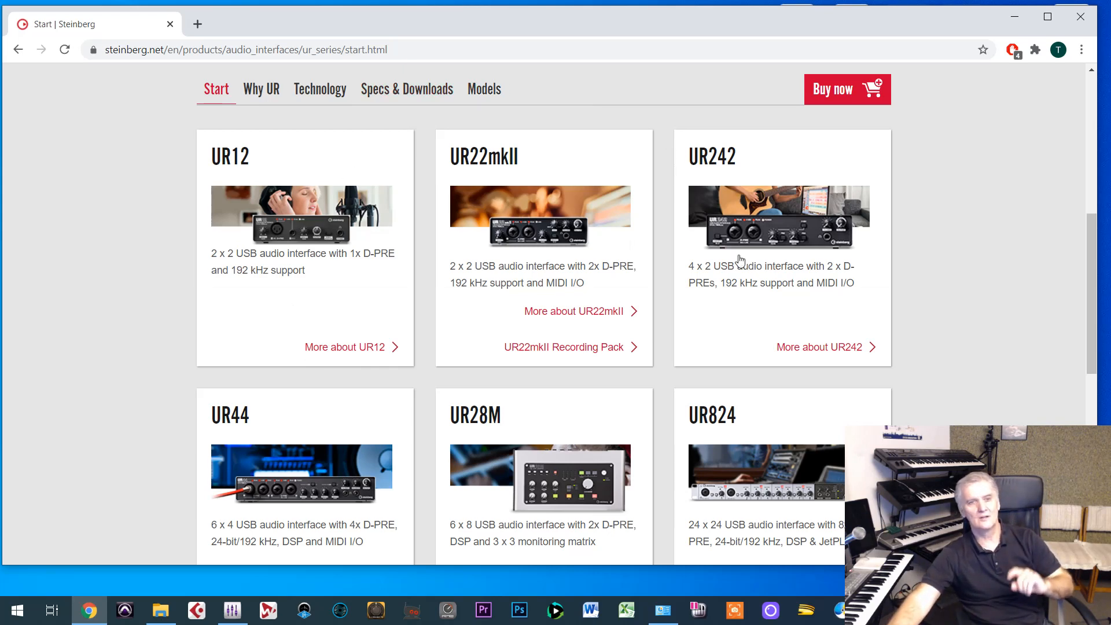
pyautogui.moveTo(764, 293)
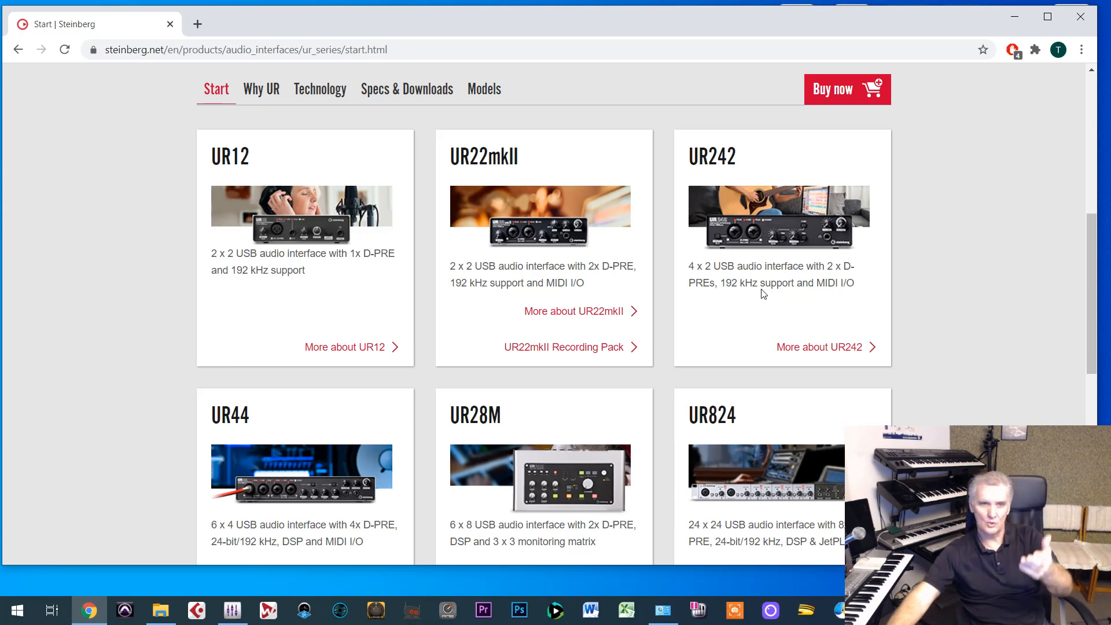
pyautogui.moveTo(734, 198)
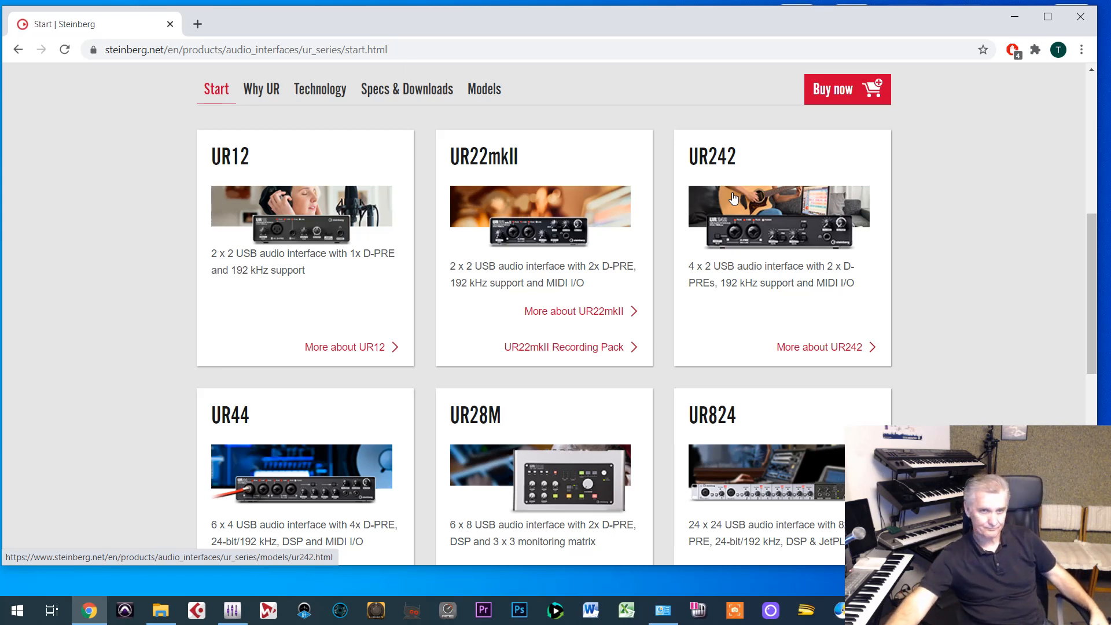
pyautogui.moveTo(744, 229)
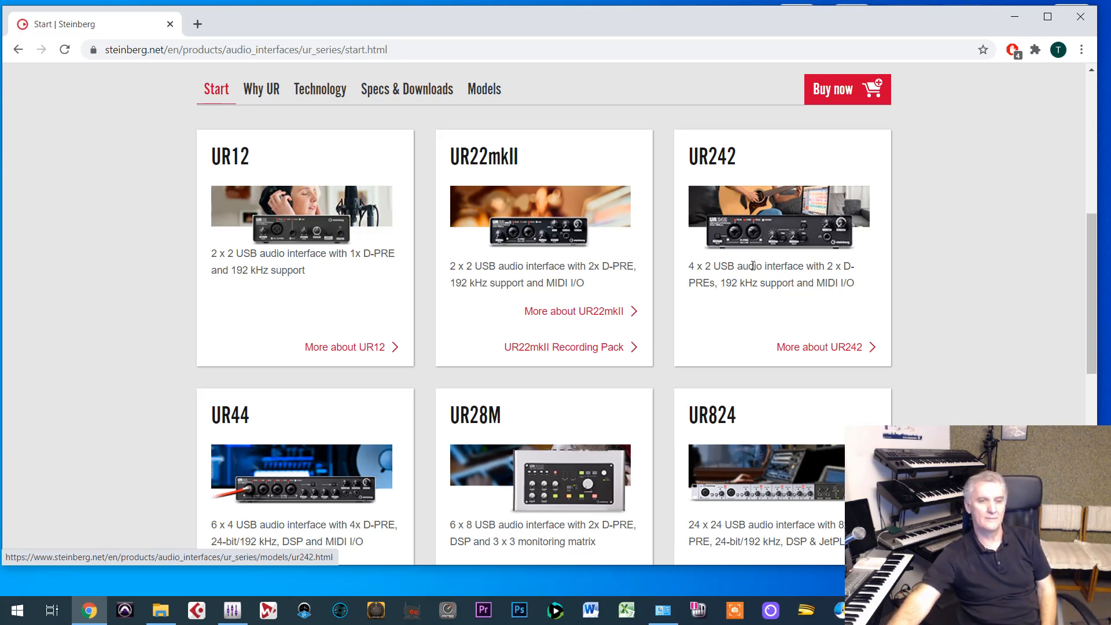
pyautogui.moveTo(785, 300)
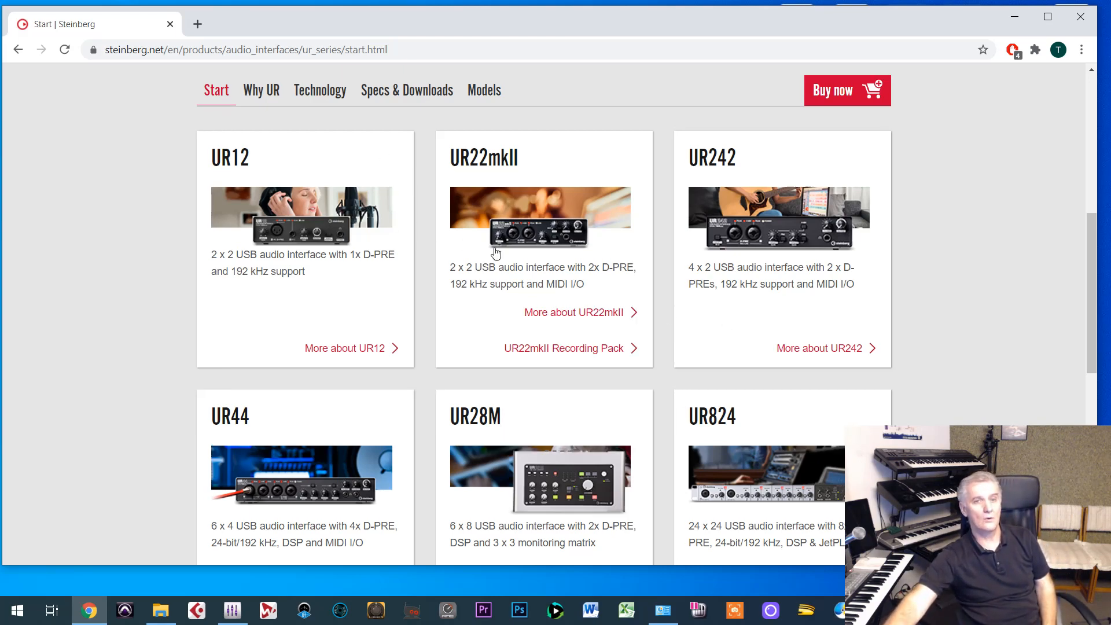
pyautogui.scroll(3)
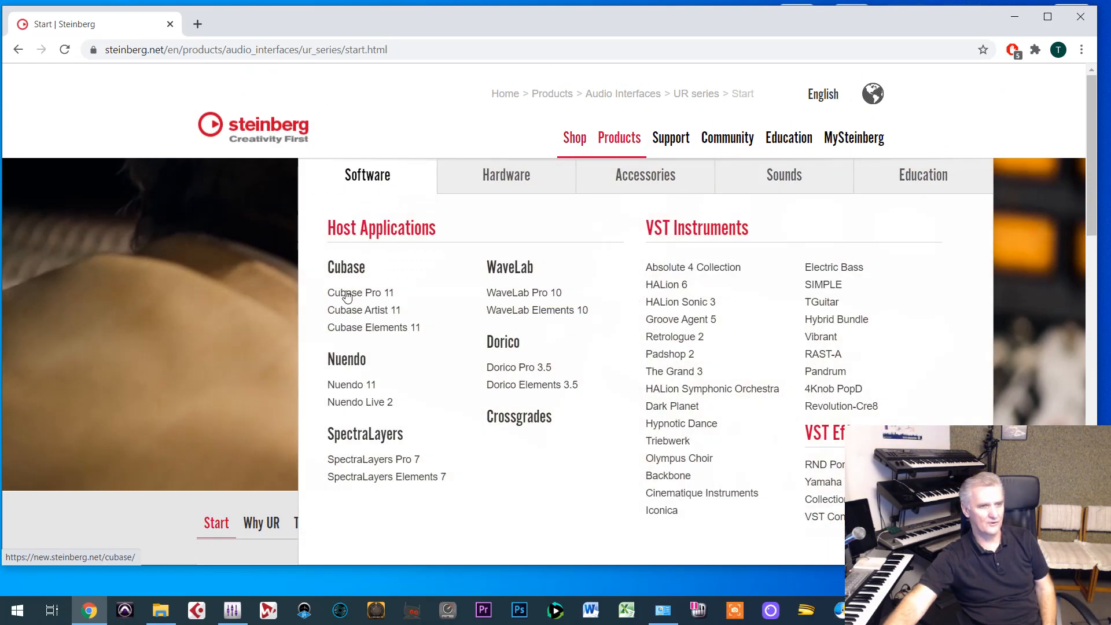
# Load the Cubase Elements 11 purchase page and show the Updates & Upgrades options with the $75 upgrade price.
pyautogui.click(374, 326)
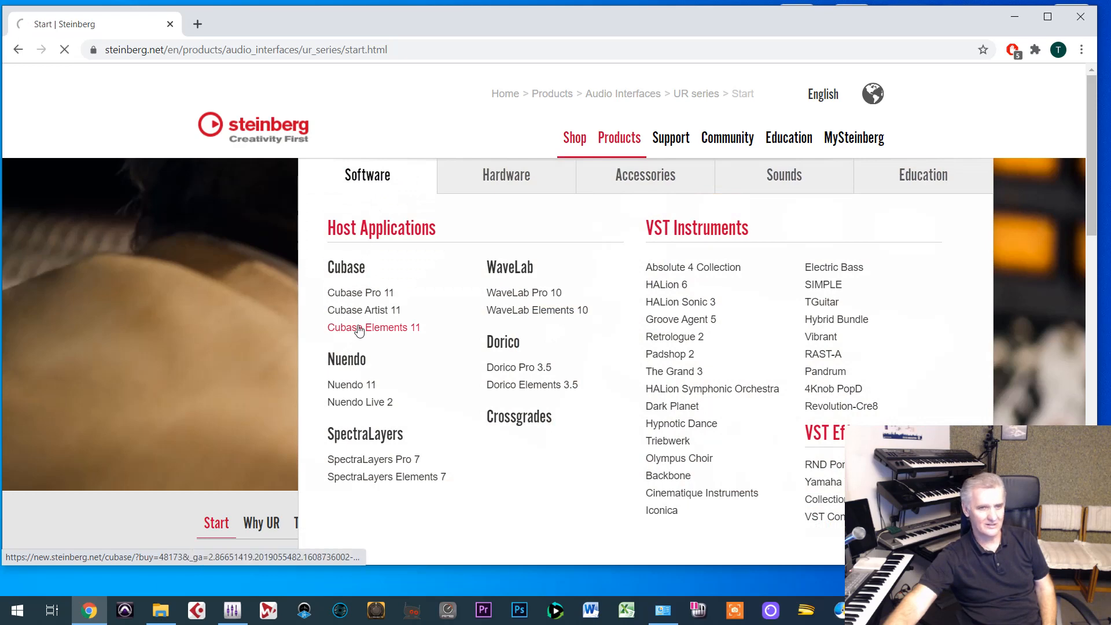
pyautogui.click(374, 327)
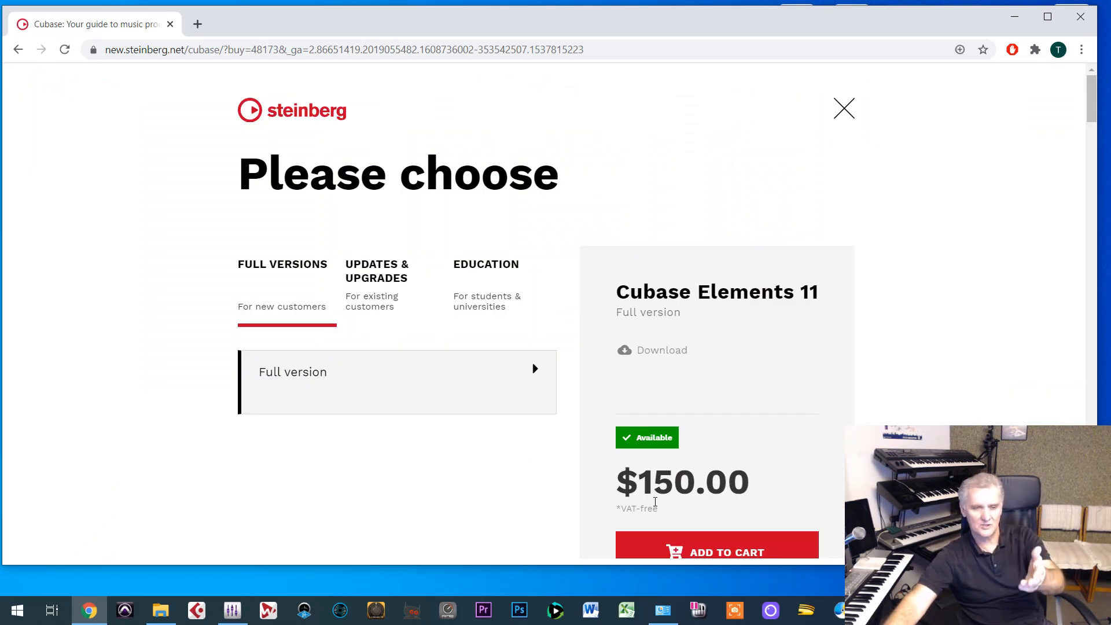
pyautogui.click(377, 271)
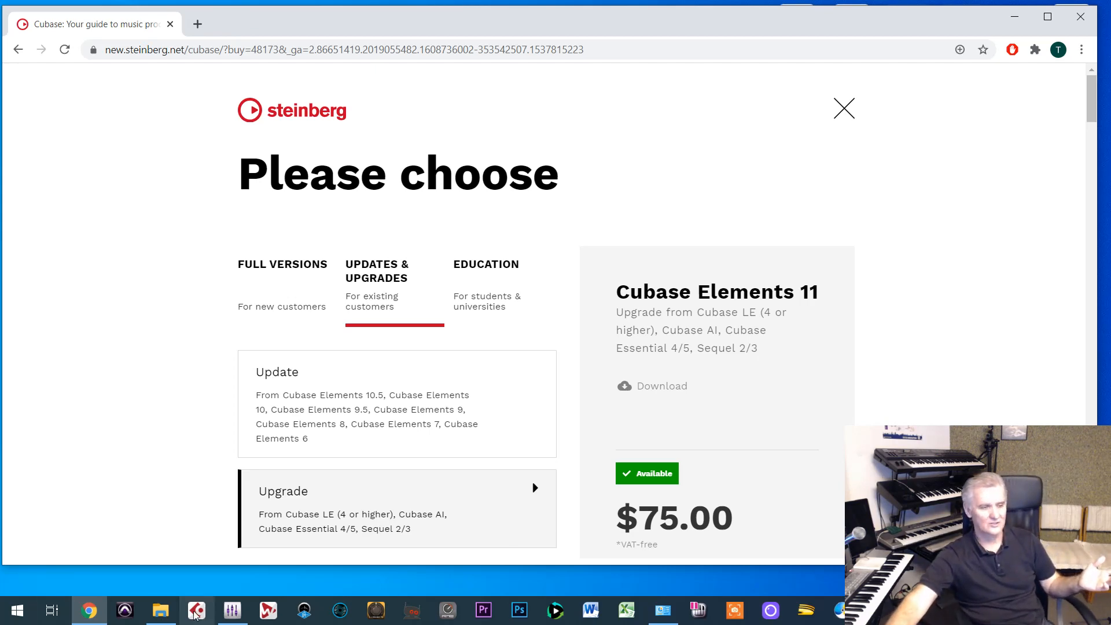
pyautogui.moveTo(197, 610)
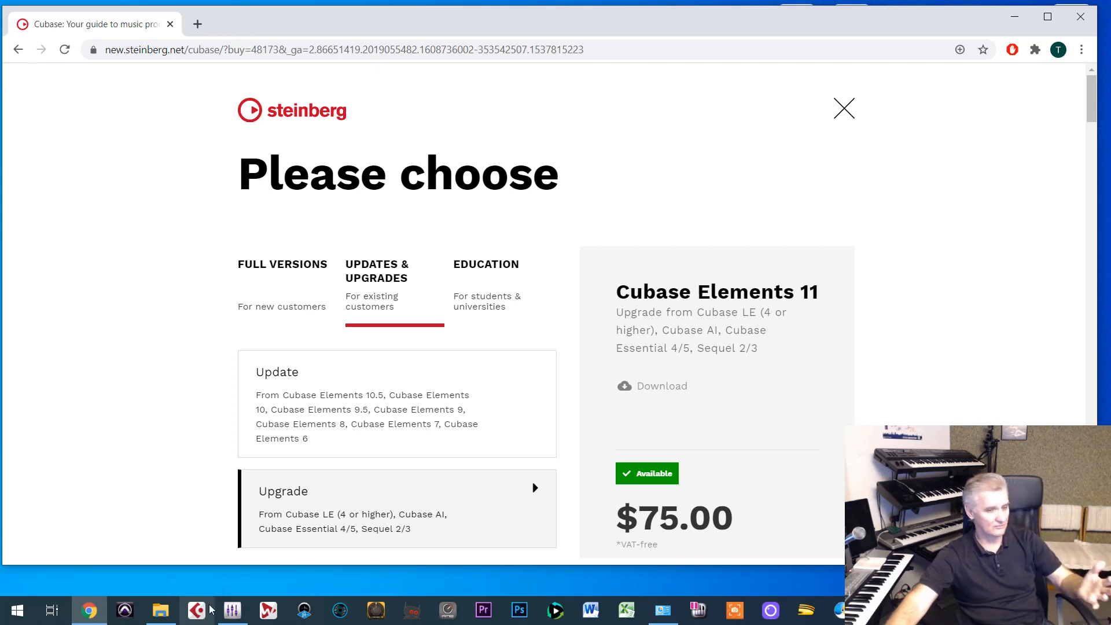
pyautogui.moveTo(203, 610)
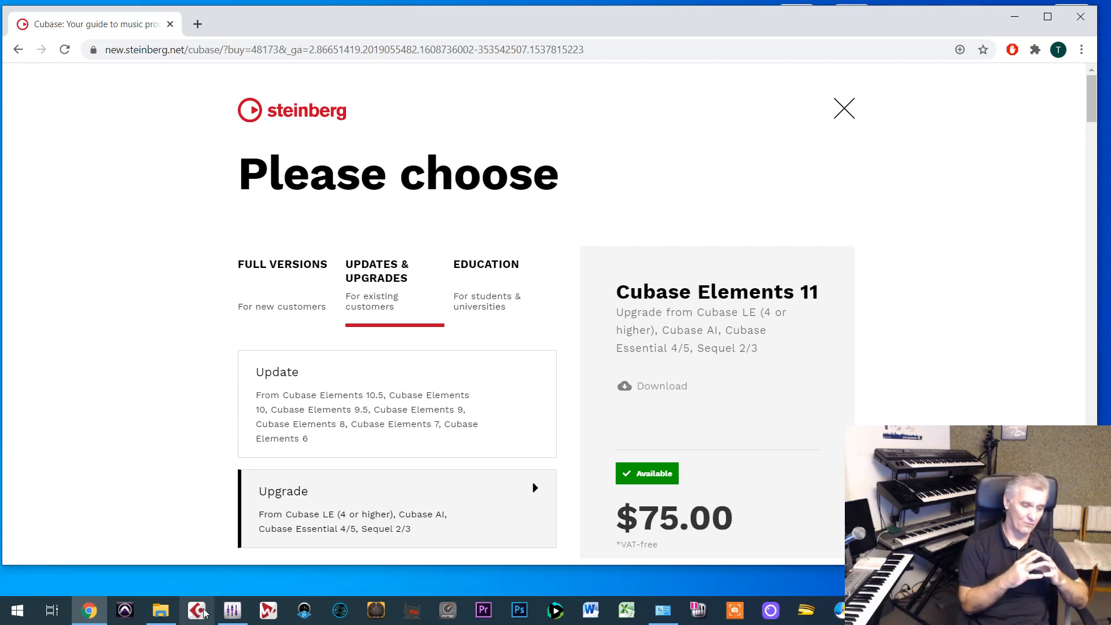